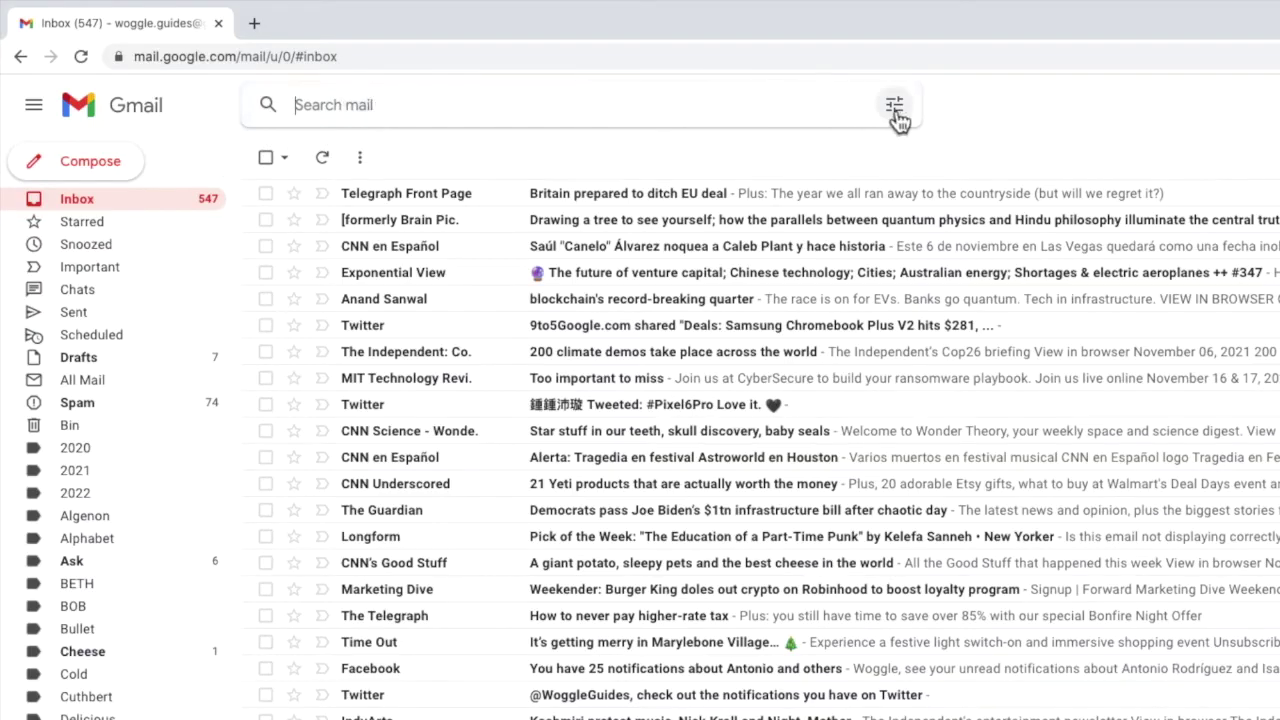
# - Run a search-options query for mail within 3 days of 2021/09/01
pyautogui.click(896, 100)
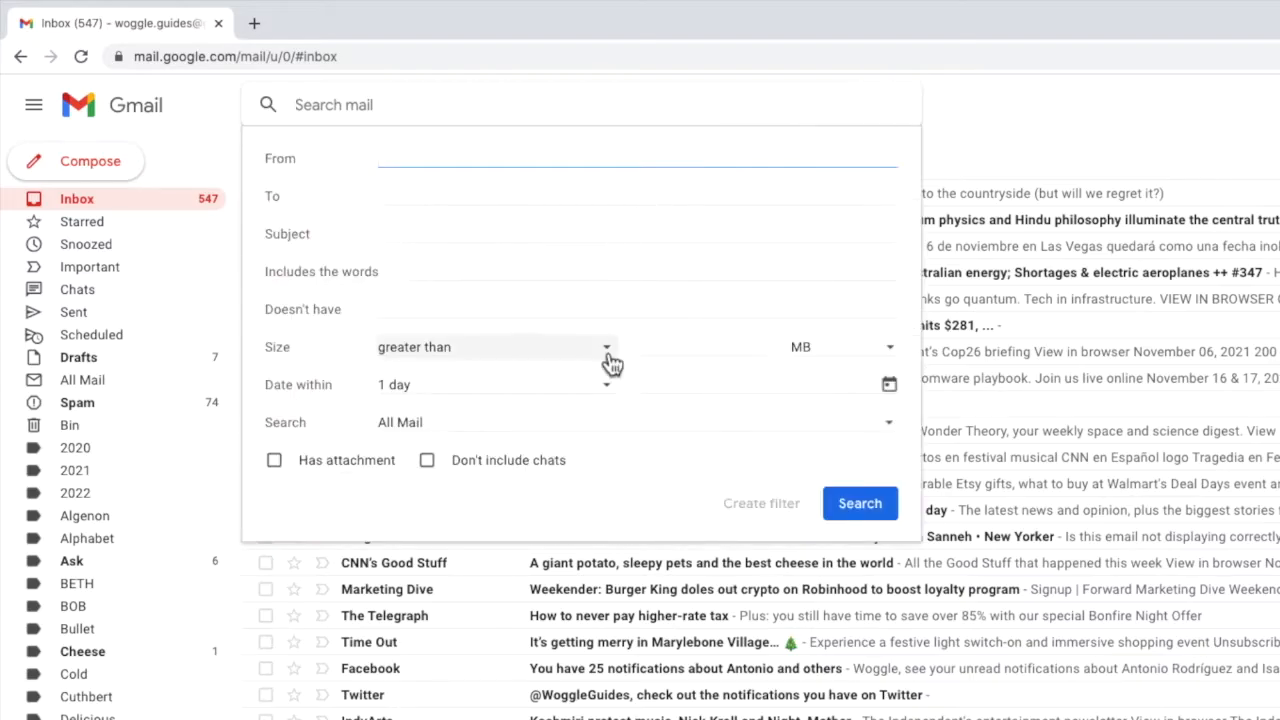
pyautogui.click(496, 384)
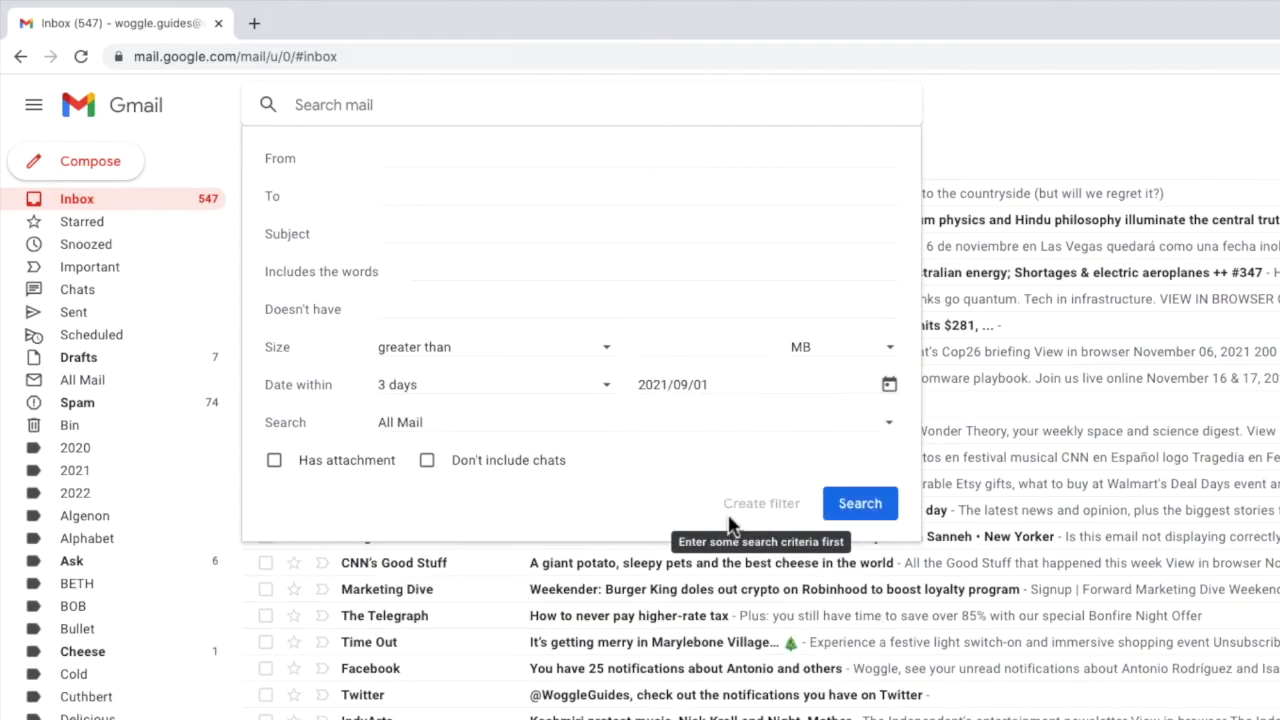
pyautogui.click(860, 504)
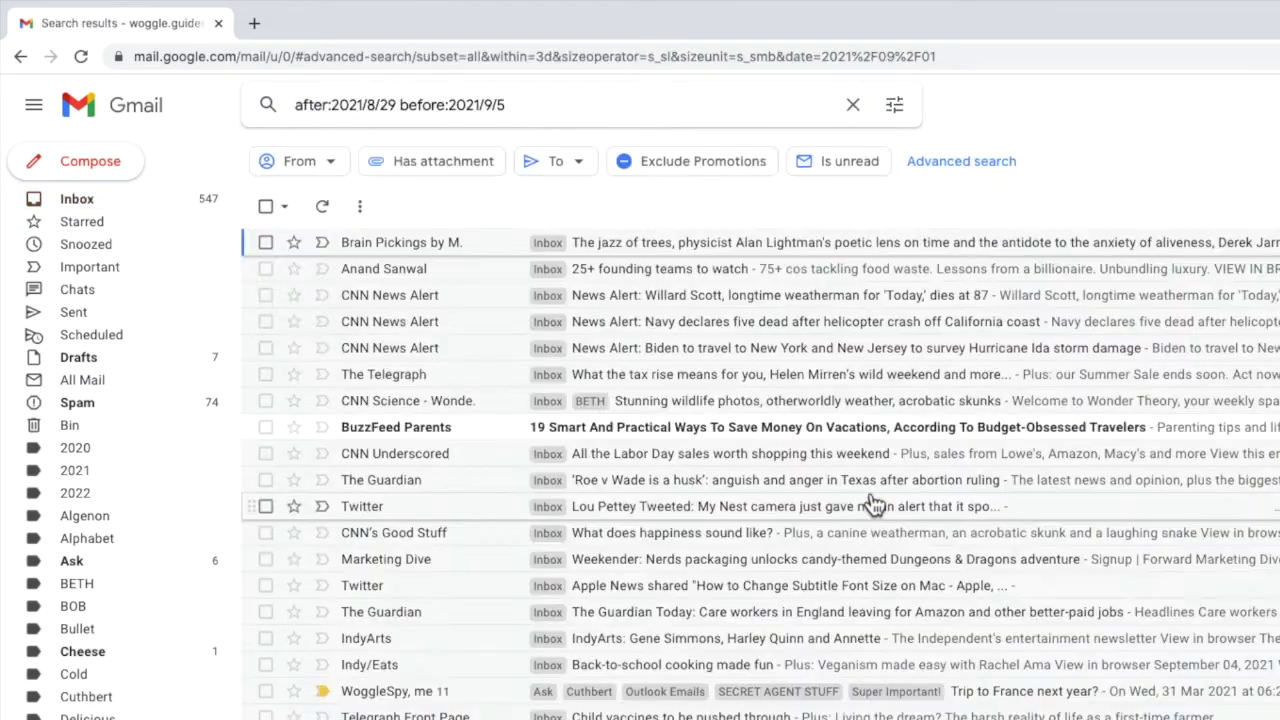
pyautogui.moveTo(196, 180)
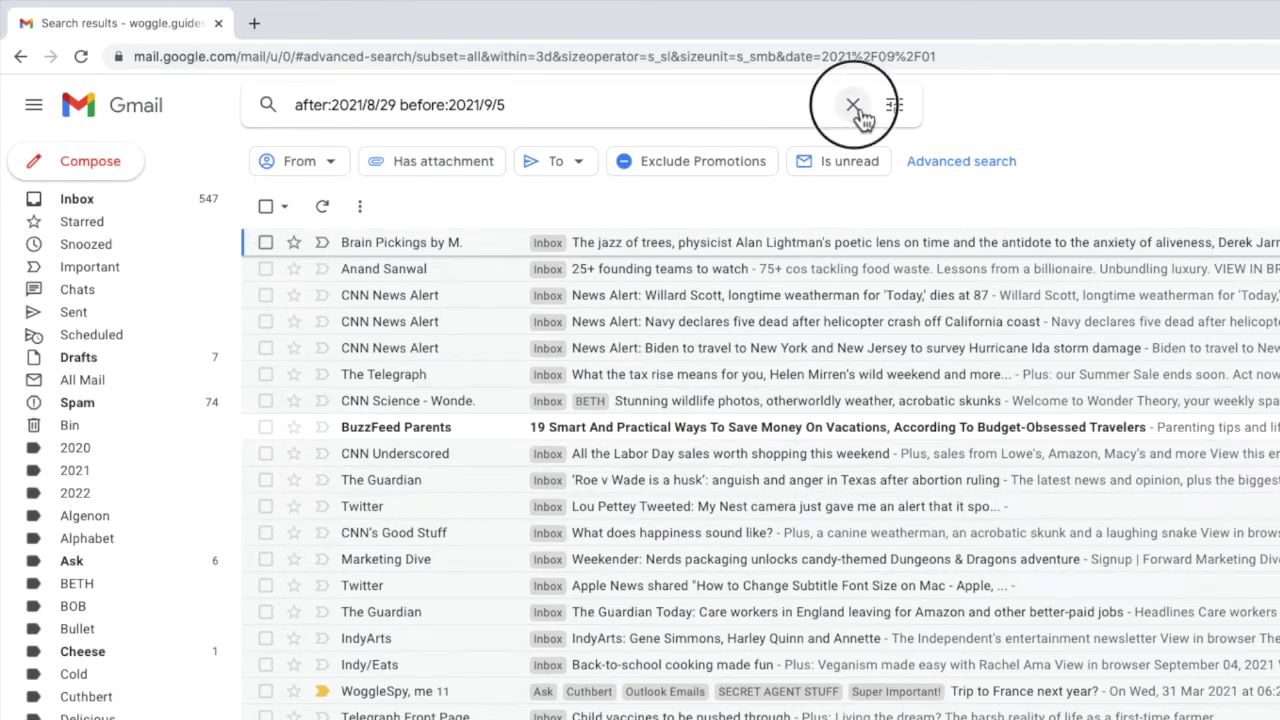
# - Replace the date search with the typed query before:06/01/2021
pyautogui.click(854, 104)
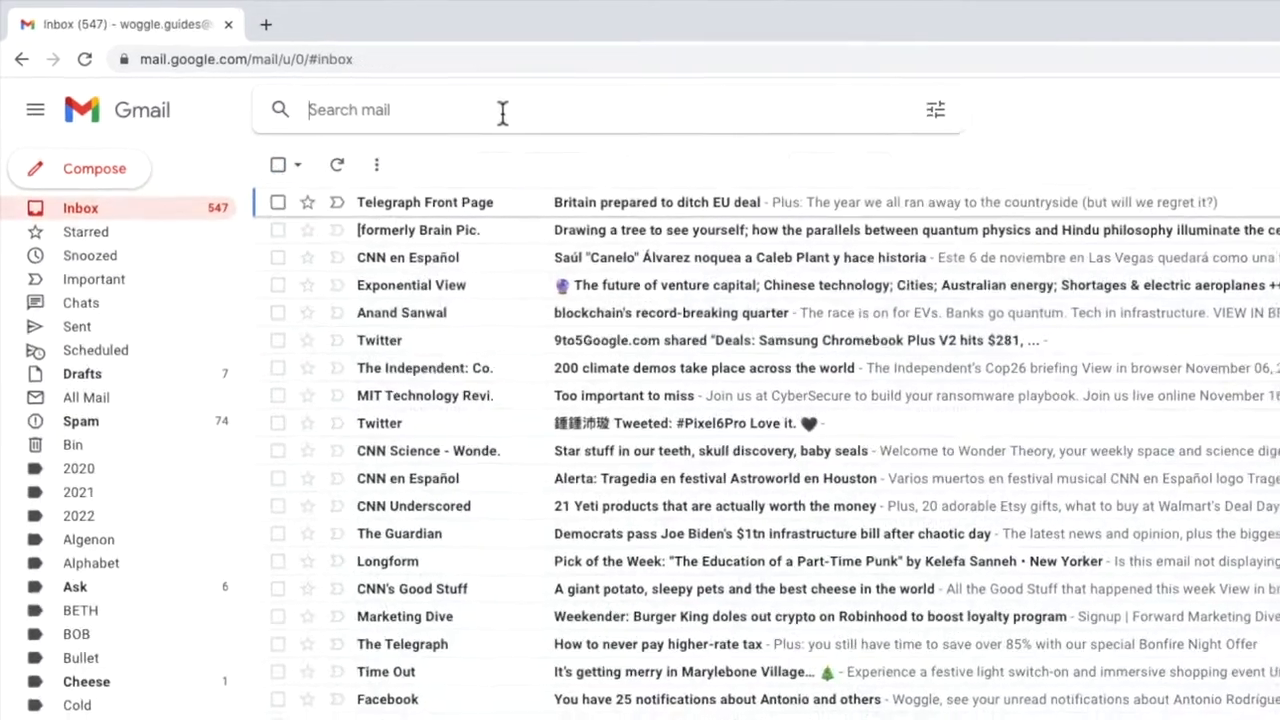
pyautogui.write('before:06/01/')
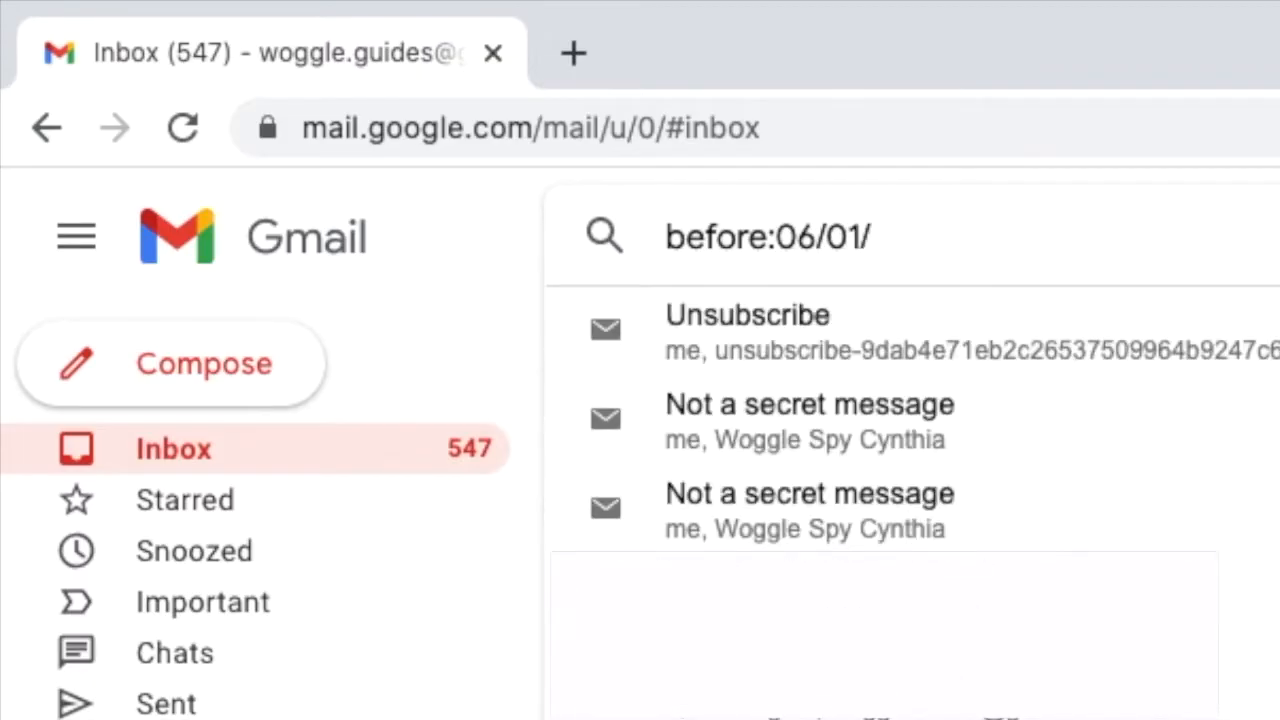
pyautogui.write('2021')
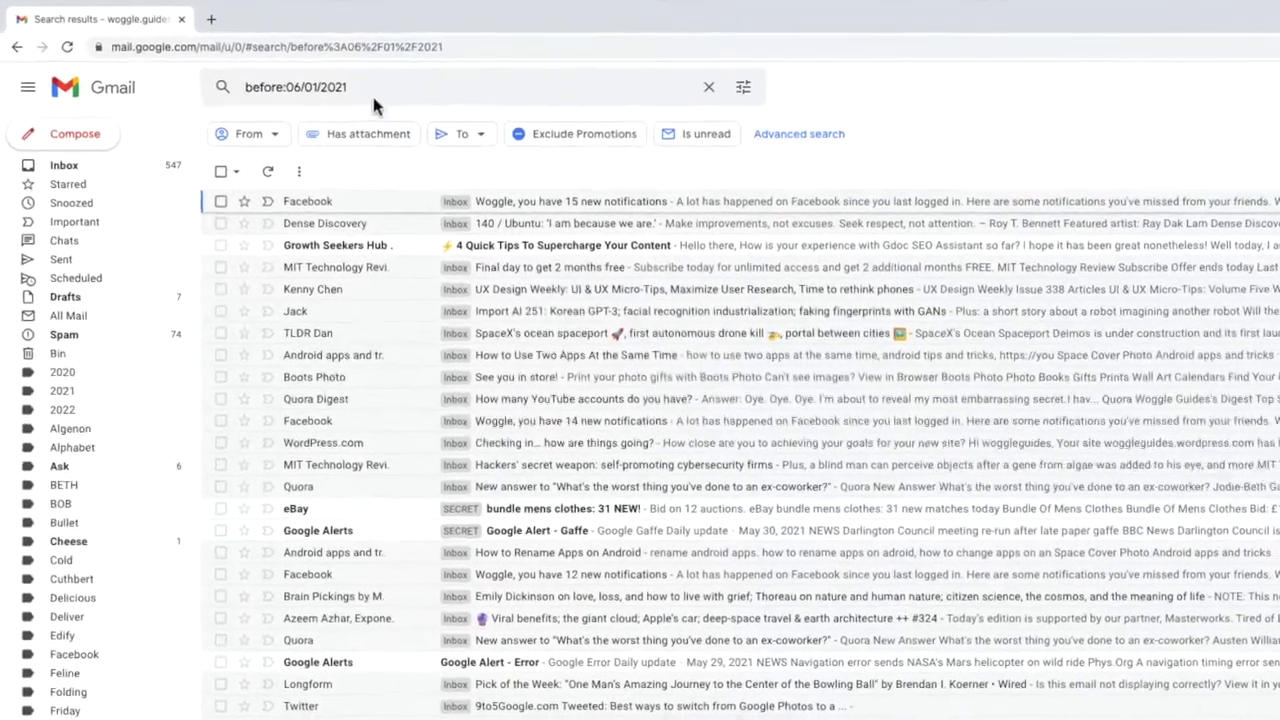
pyautogui.moveTo(250, 194)
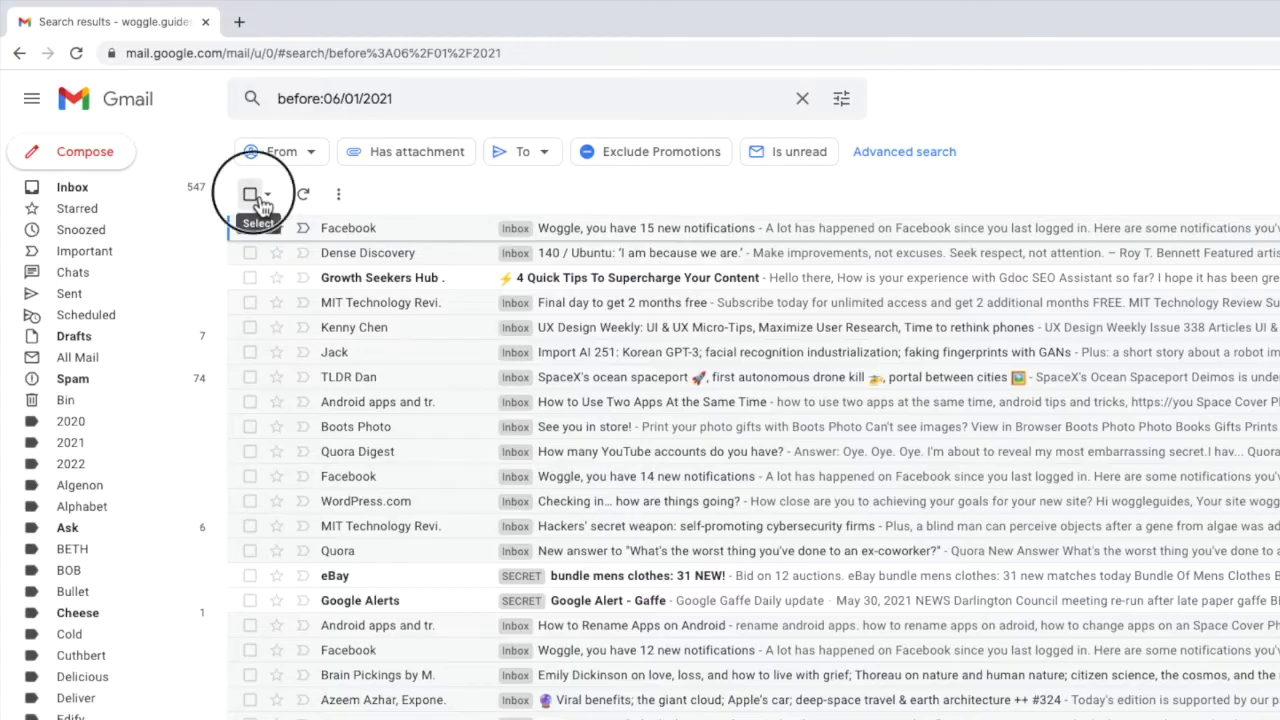
# - Select all 50 listed conversations, then every conversation matching the search
pyautogui.click(248, 194)
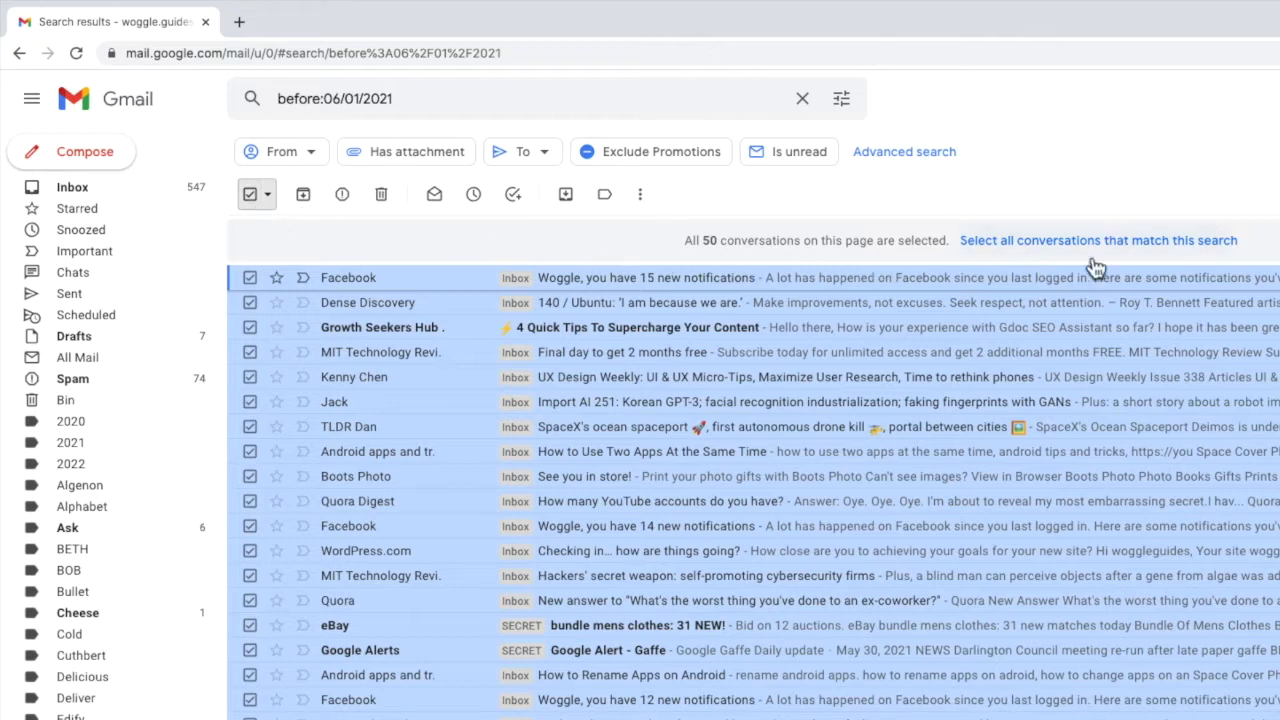
pyautogui.moveTo(1112, 260)
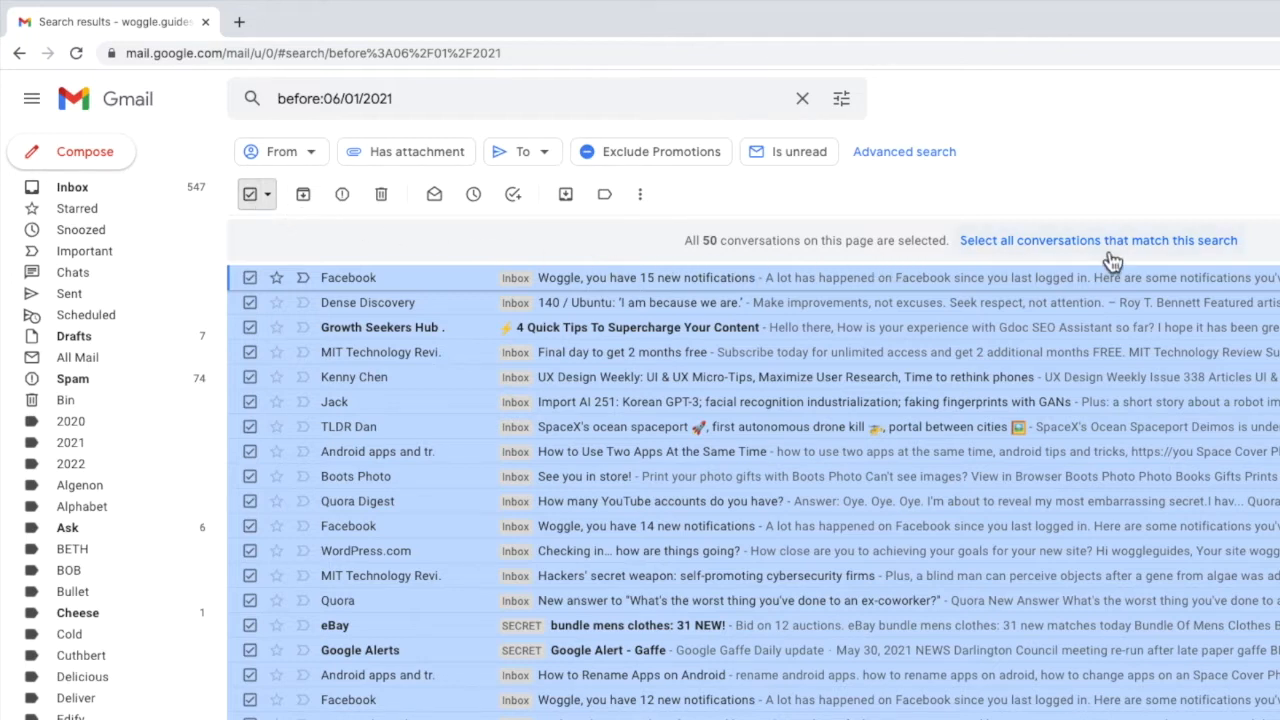
pyautogui.click(1102, 240)
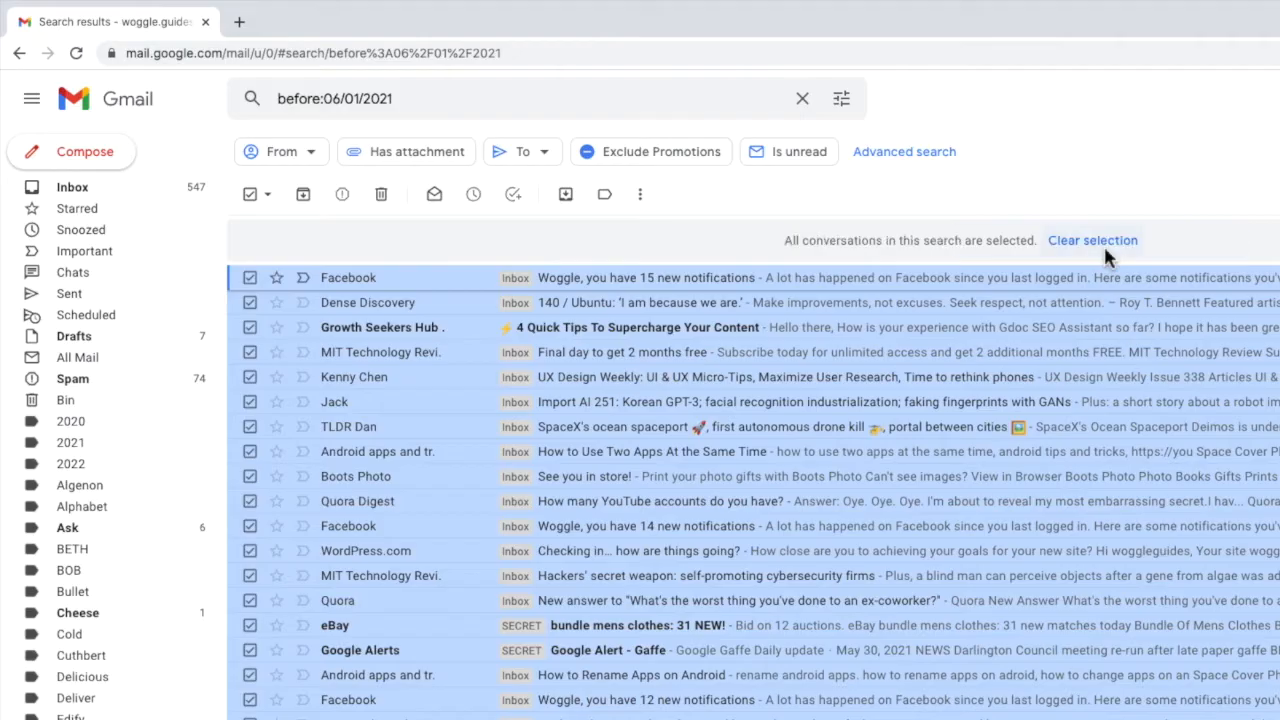
pyautogui.moveTo(940, 262)
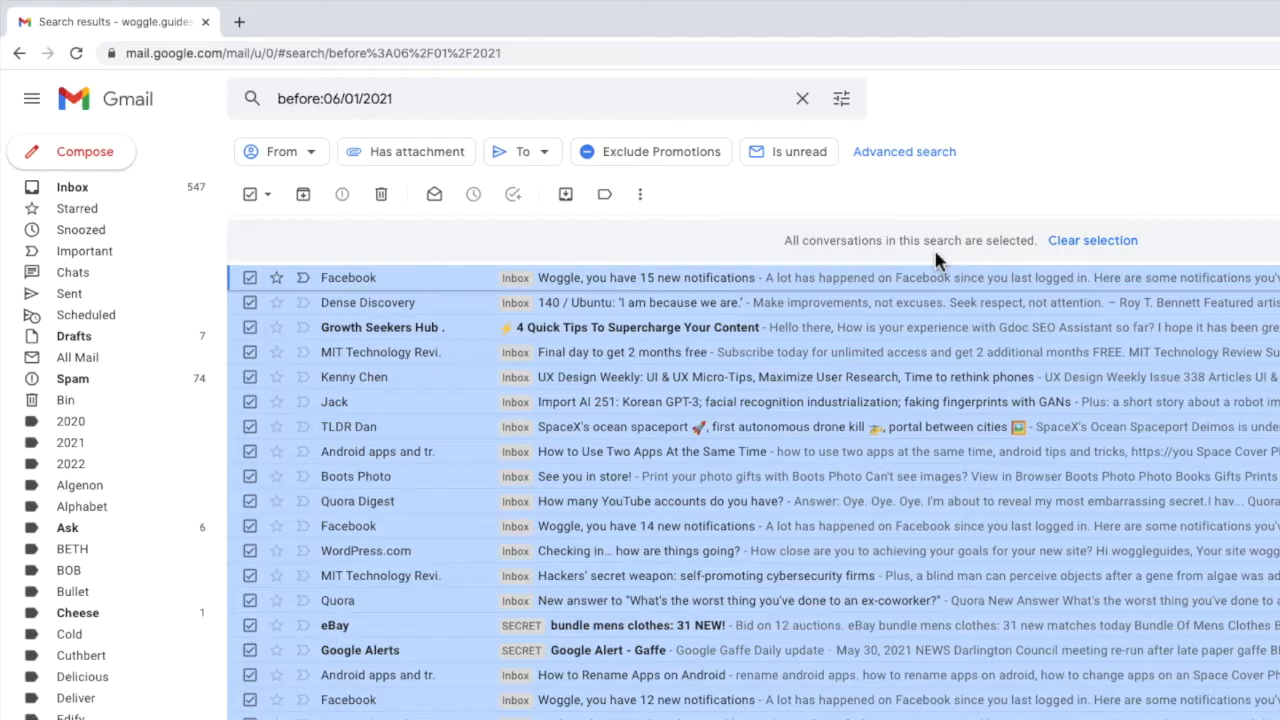
pyautogui.moveTo(396, 212)
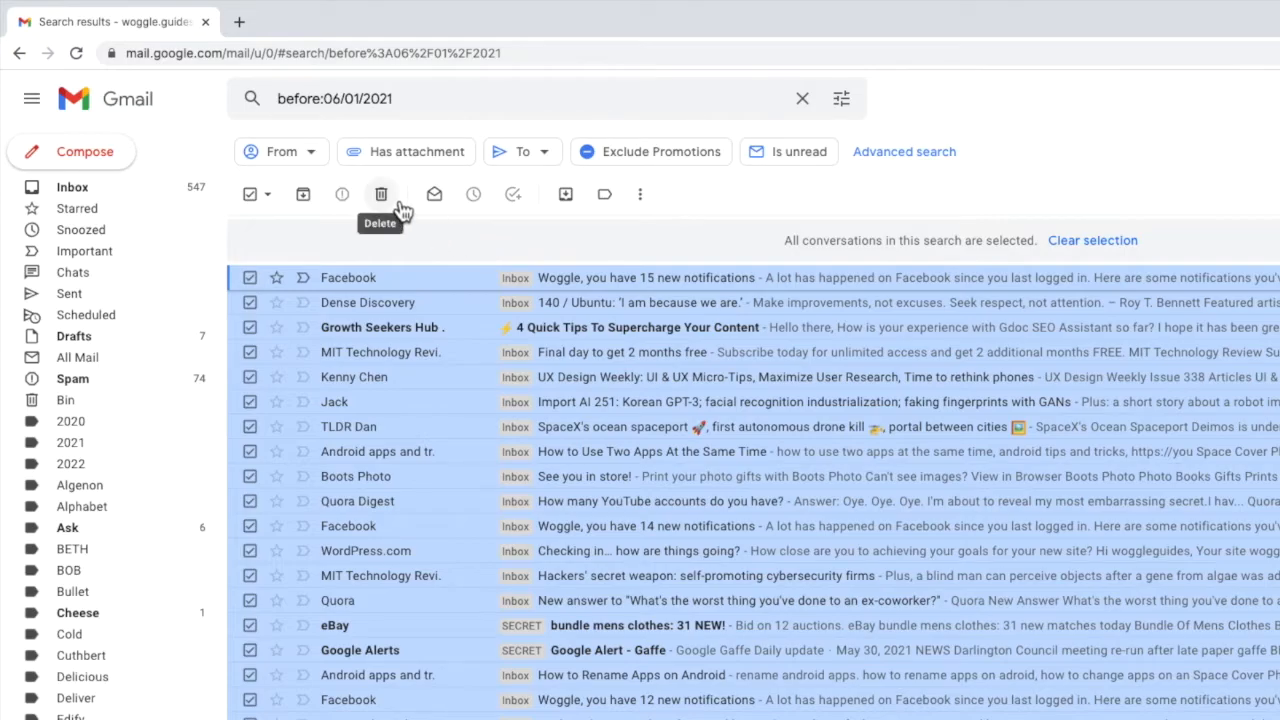
# - Delete the selection to the Bin and confirm the bulk action
pyautogui.click(380, 194)
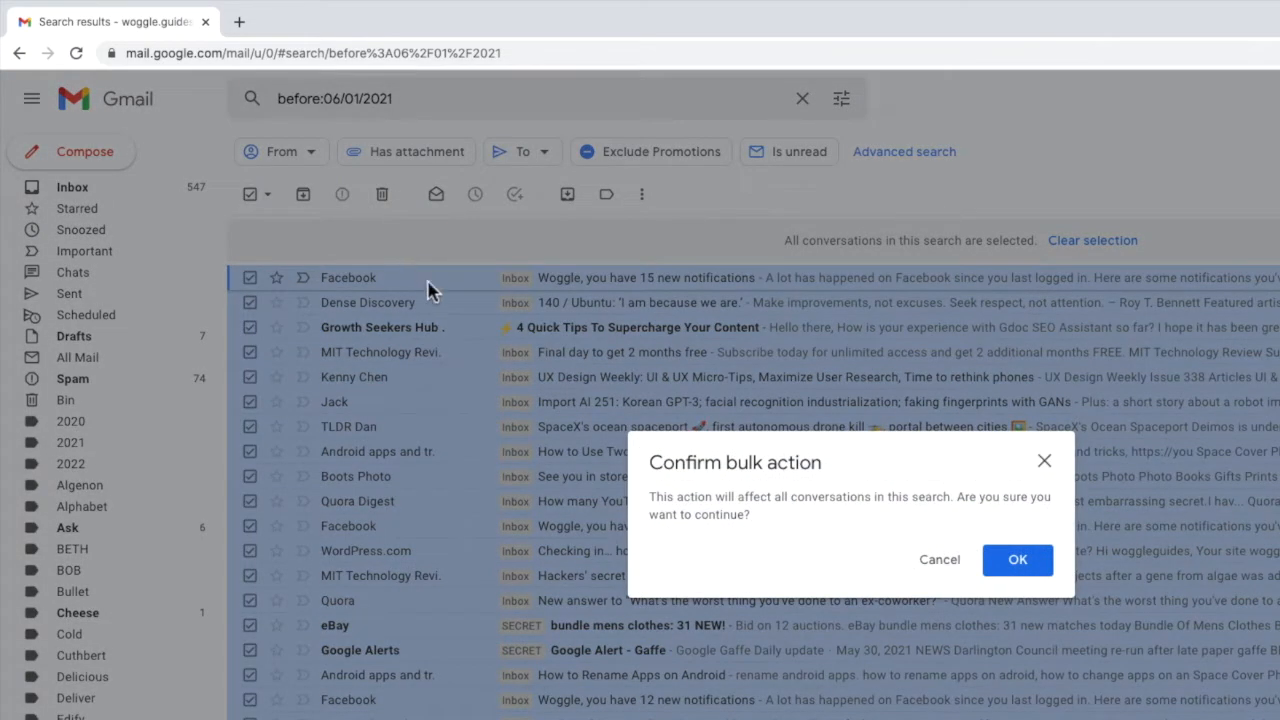
pyautogui.moveTo(812, 562)
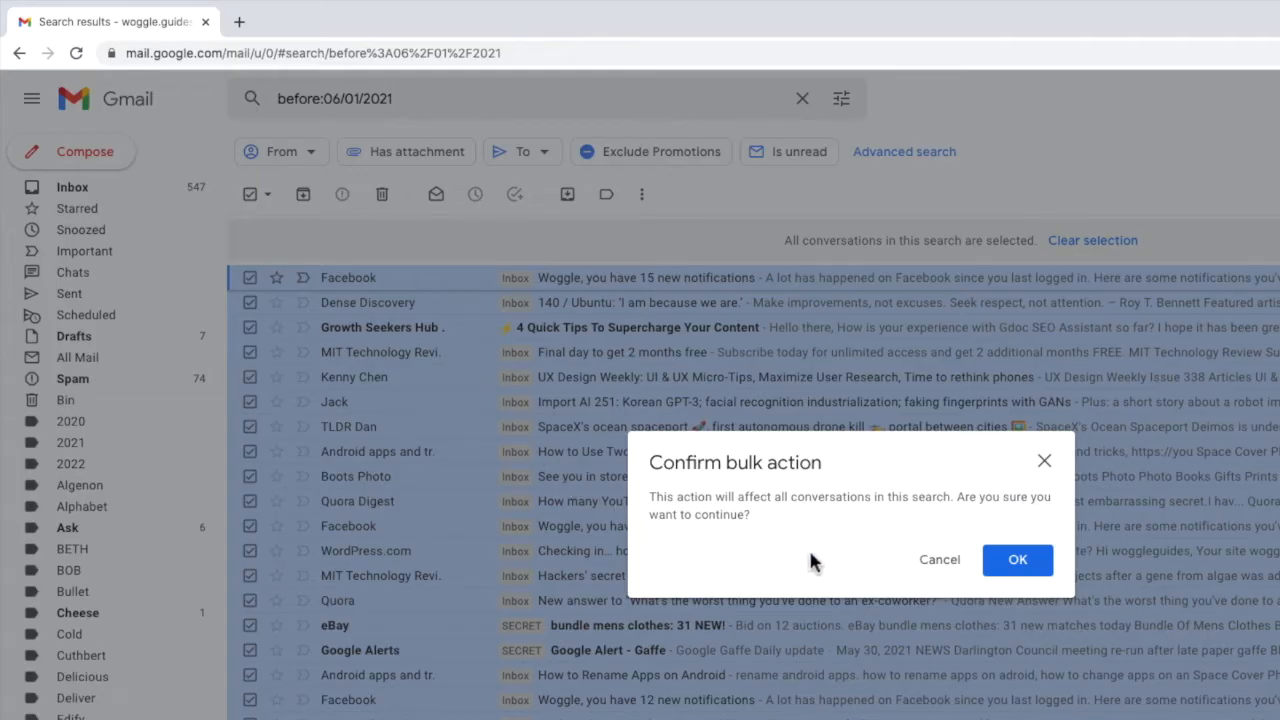
pyautogui.moveTo(1004, 596)
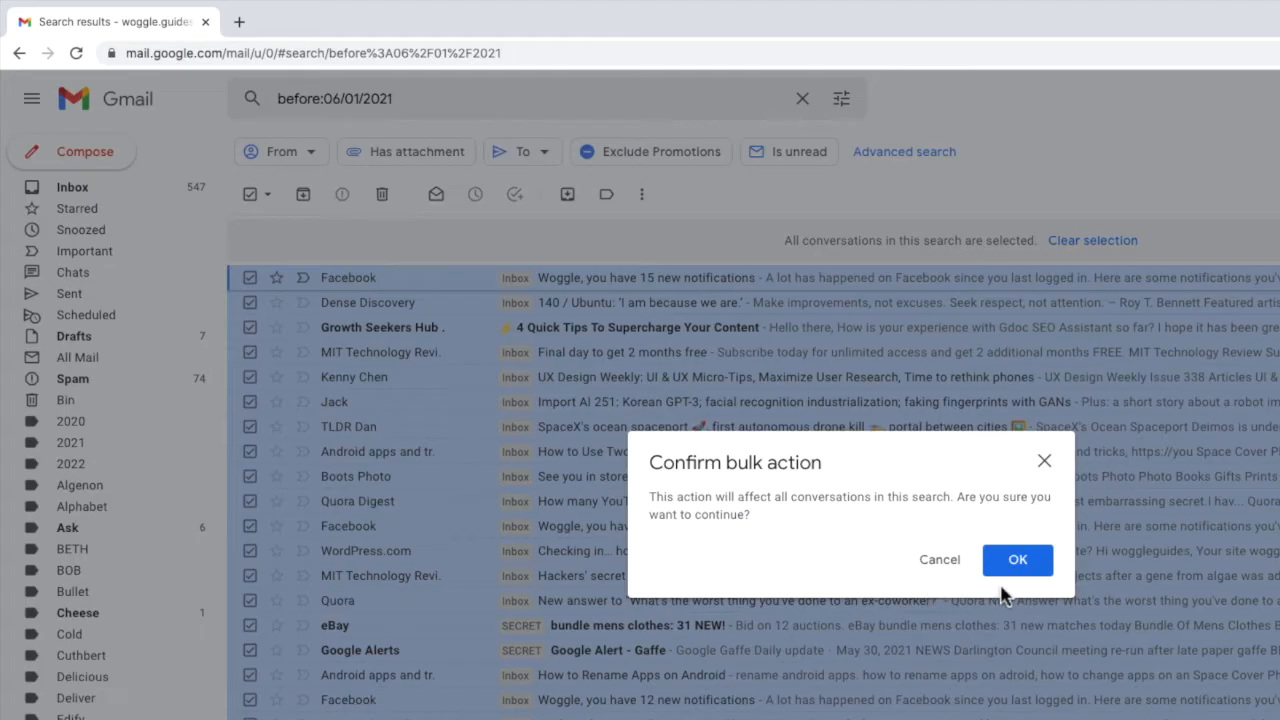
pyautogui.click(1016, 560)
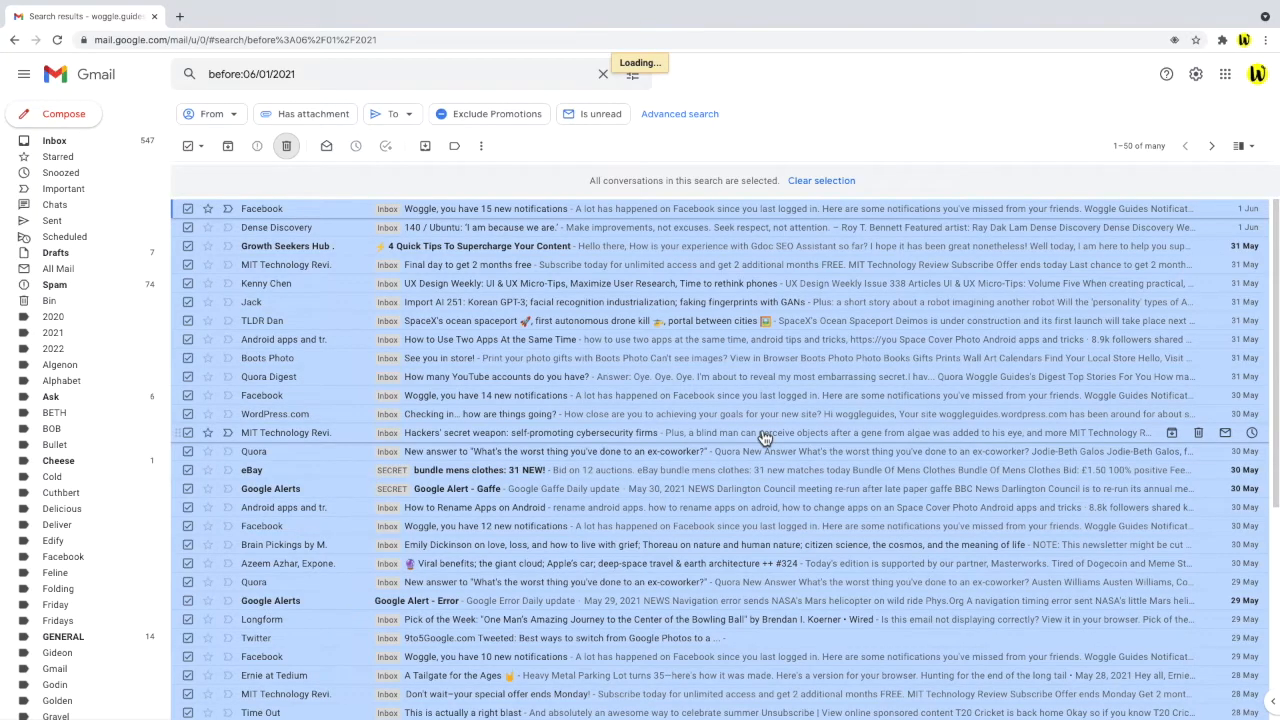
pyautogui.click(288, 146)
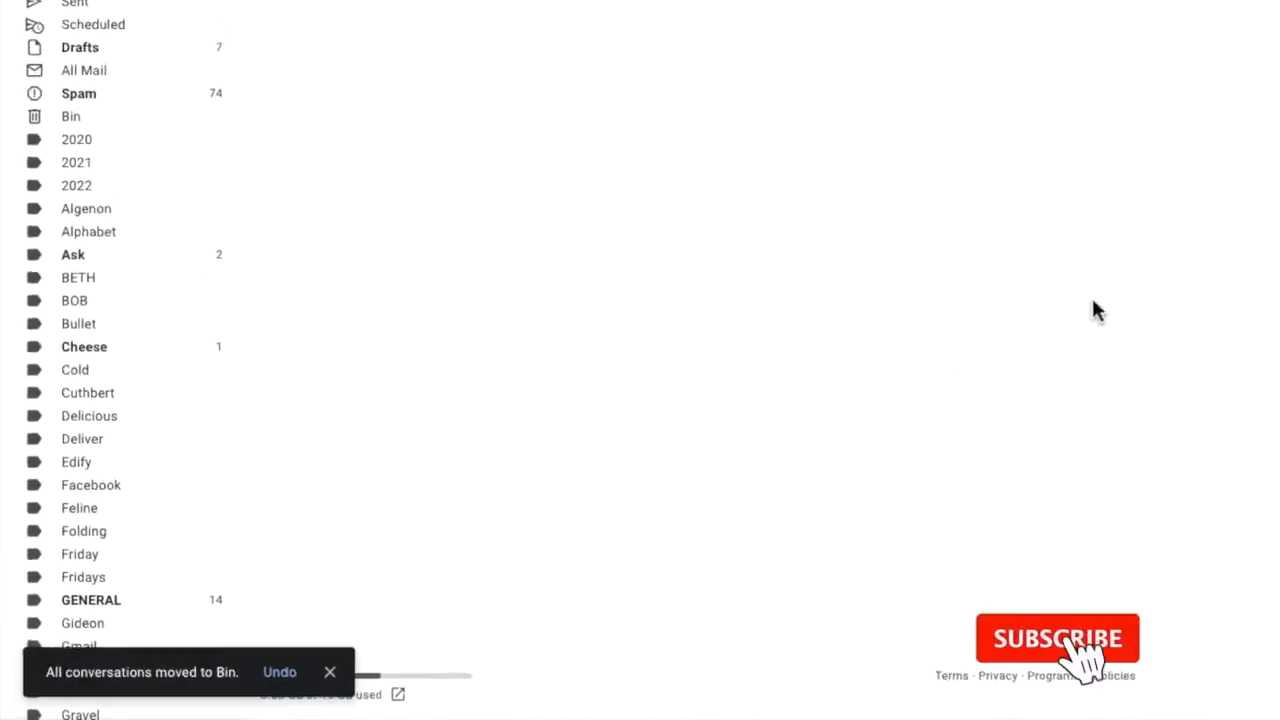